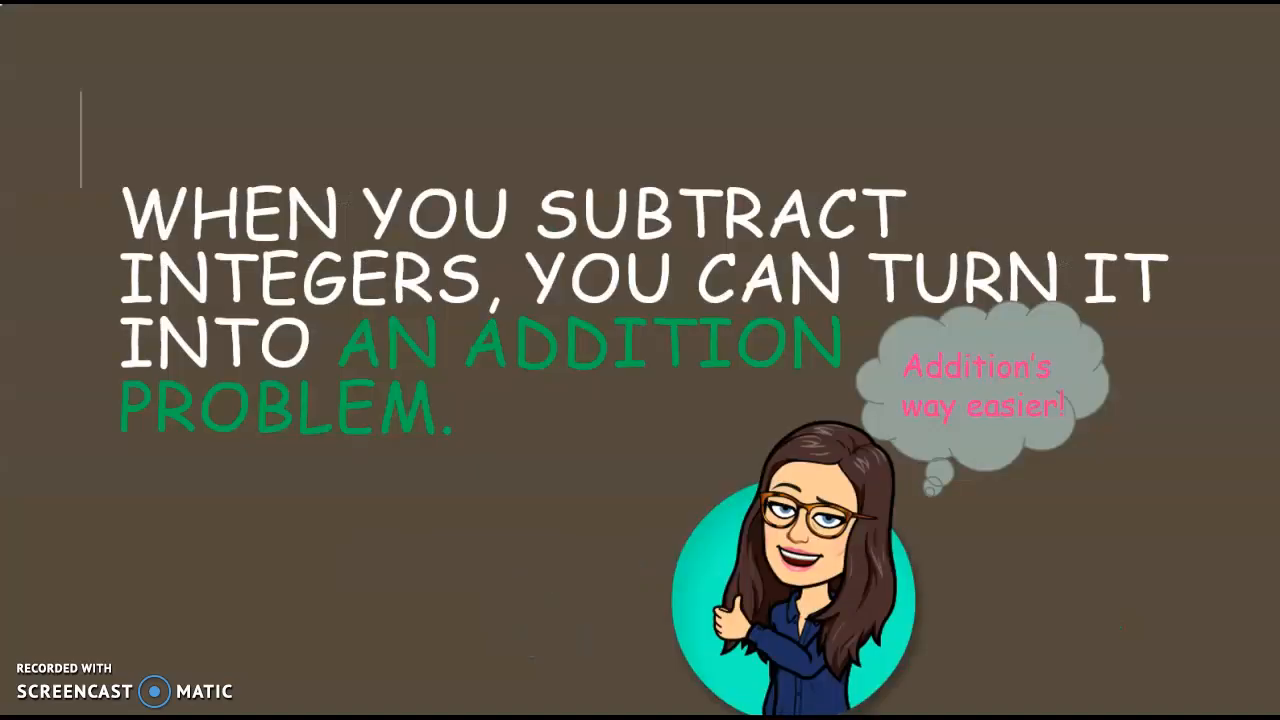
Step: Advance the slide to show -12 - (-6) rewritten as -12 + 6, labelled 'Add the opposite'
key(Right)
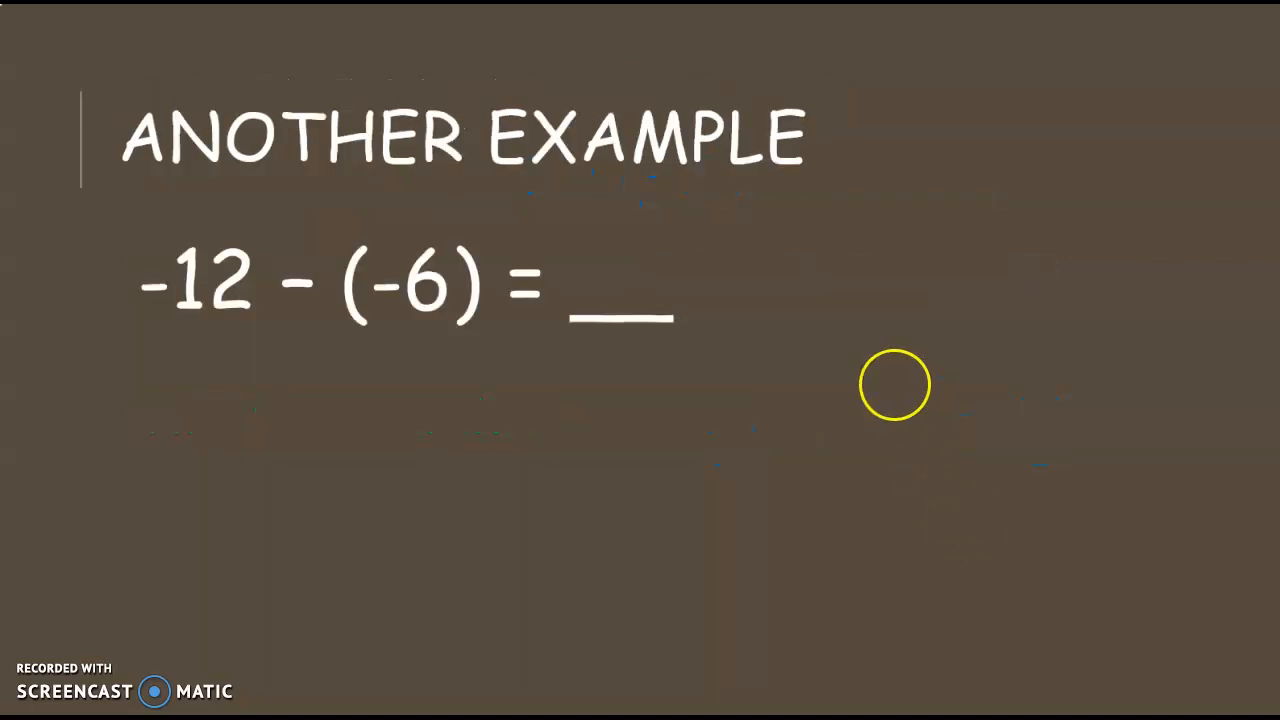
mouse_move(195, 325)
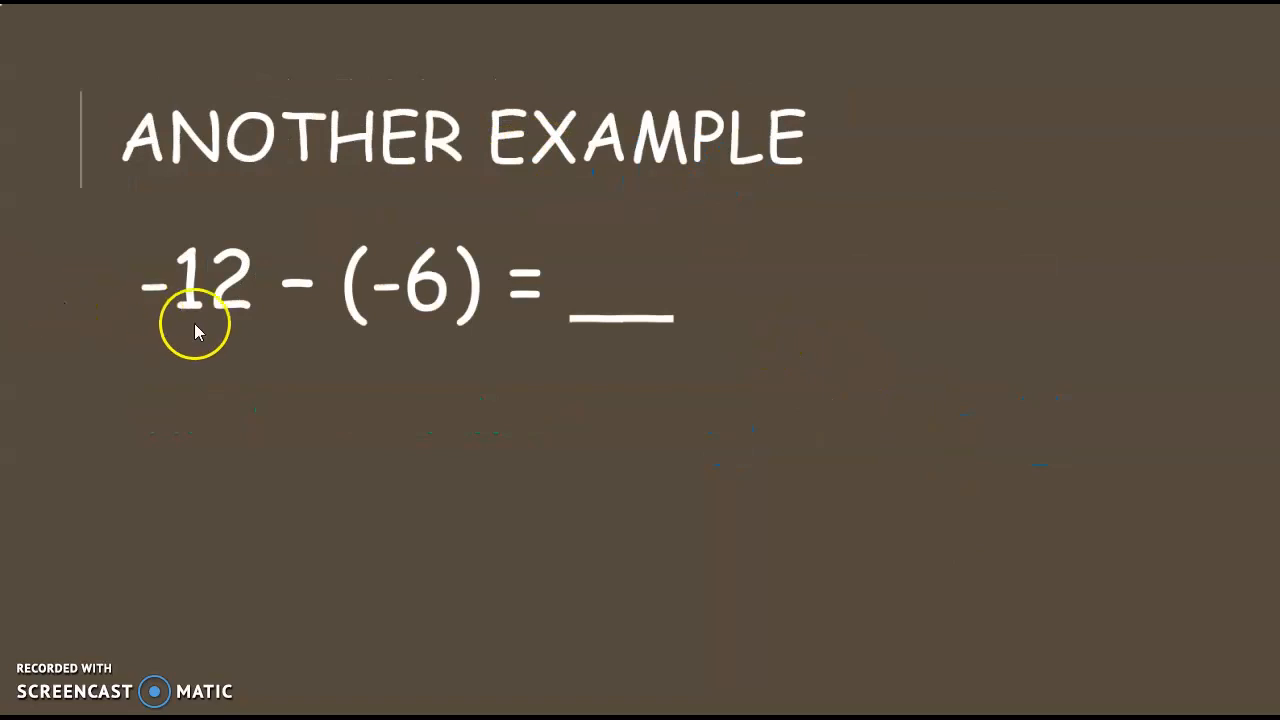
mouse_move(295, 290)
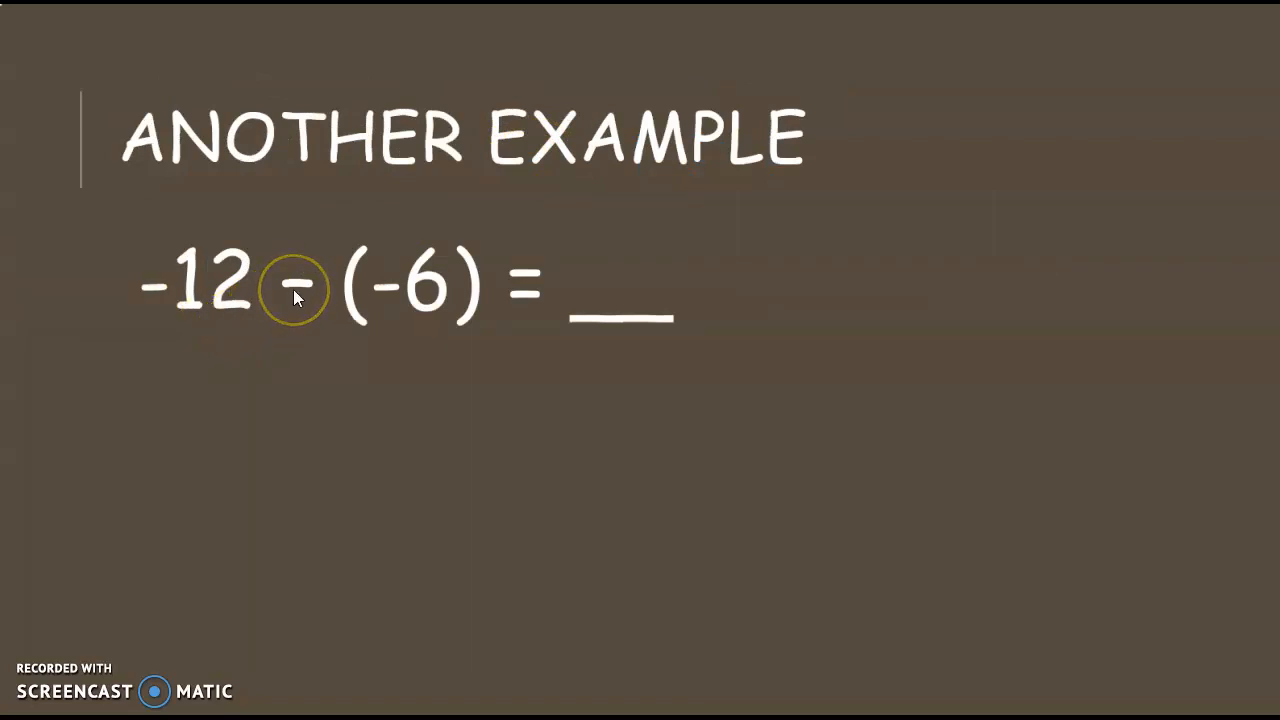
mouse_move(420, 295)
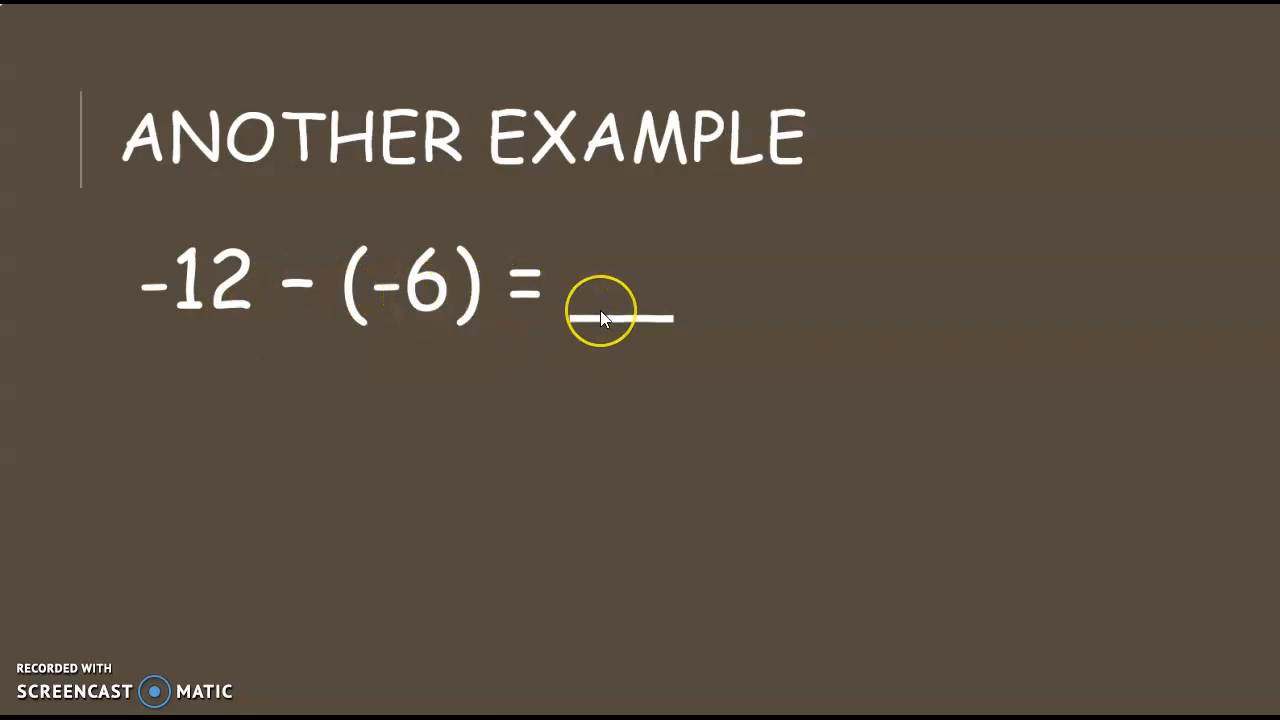
mouse_move(280, 315)
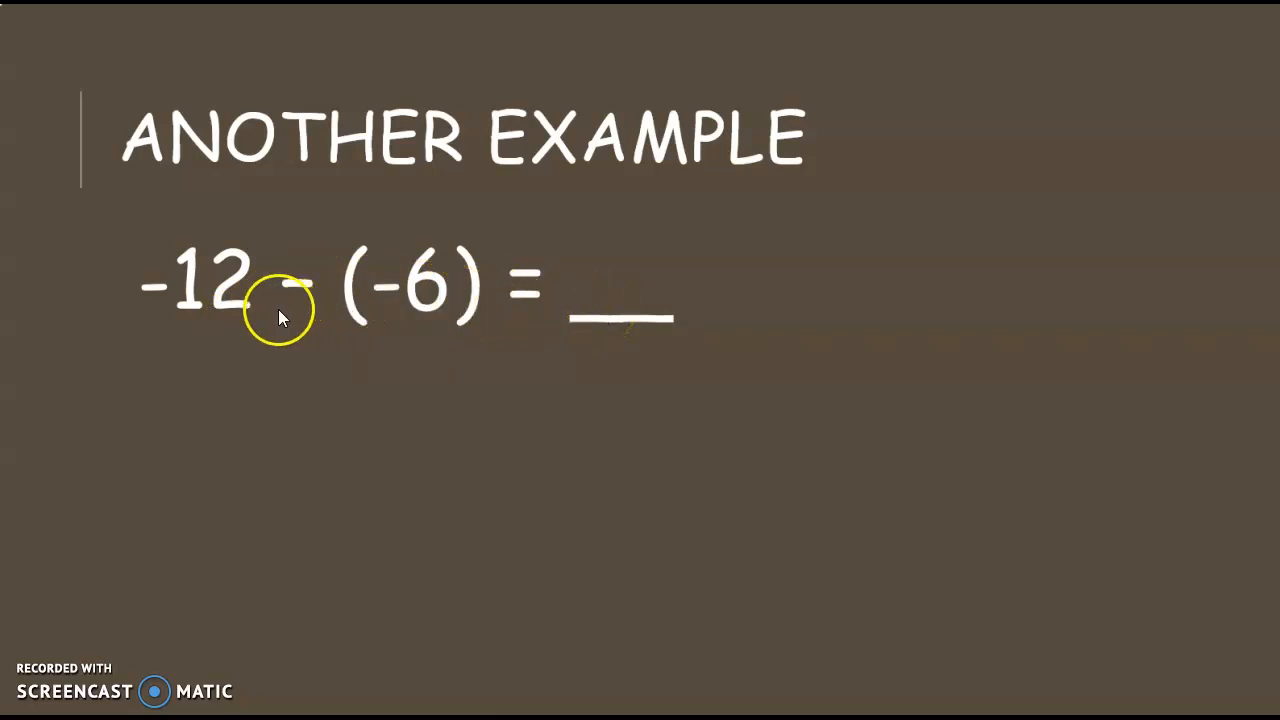
mouse_move(325, 295)
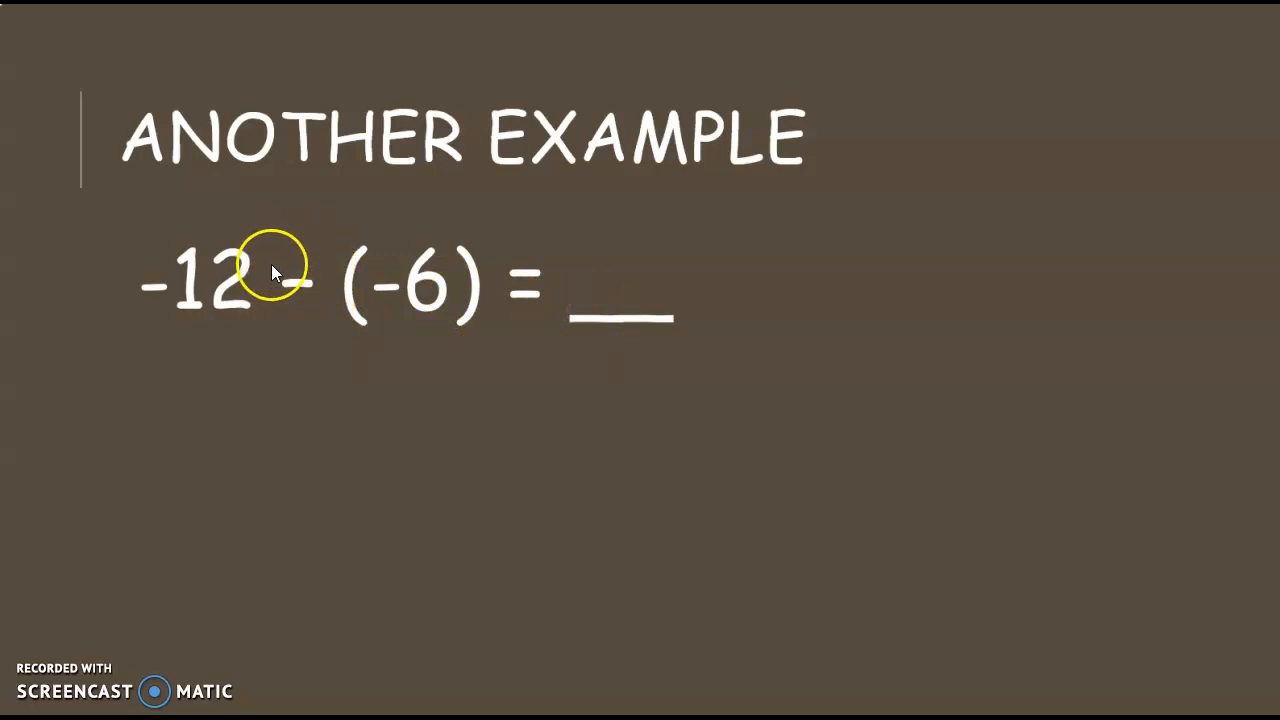
mouse_move(278, 345)
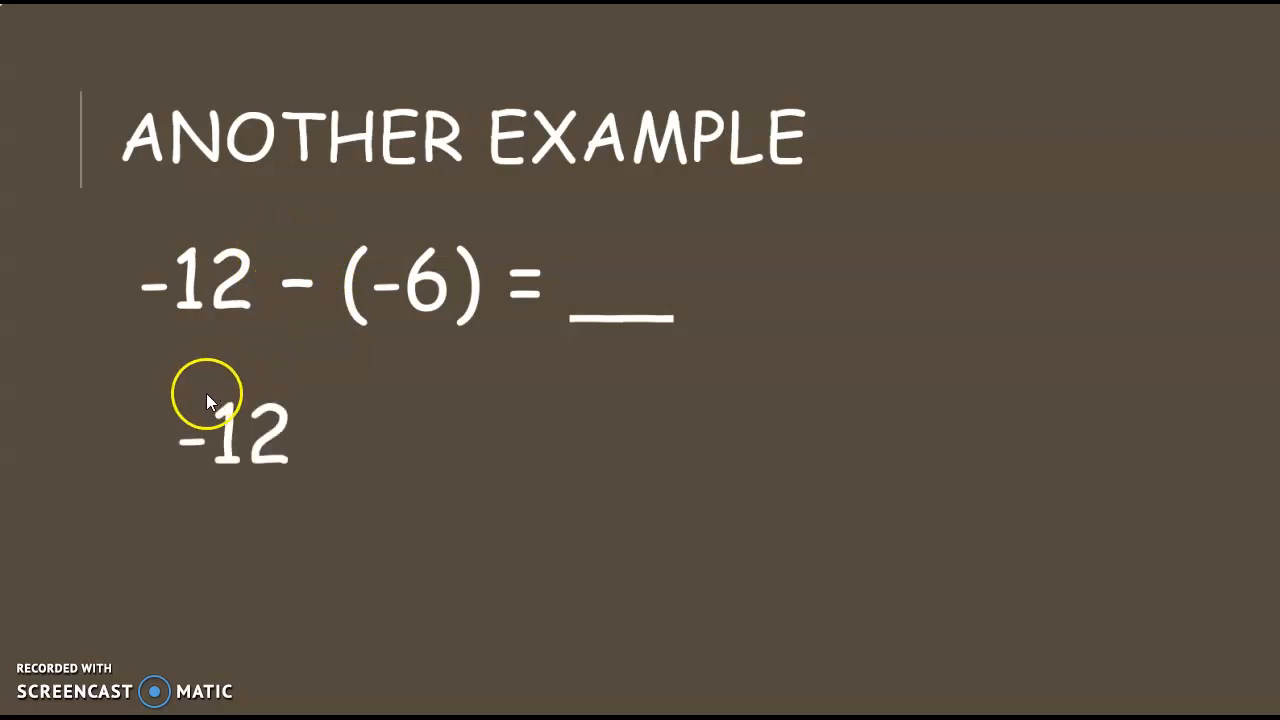
mouse_move(185, 368)
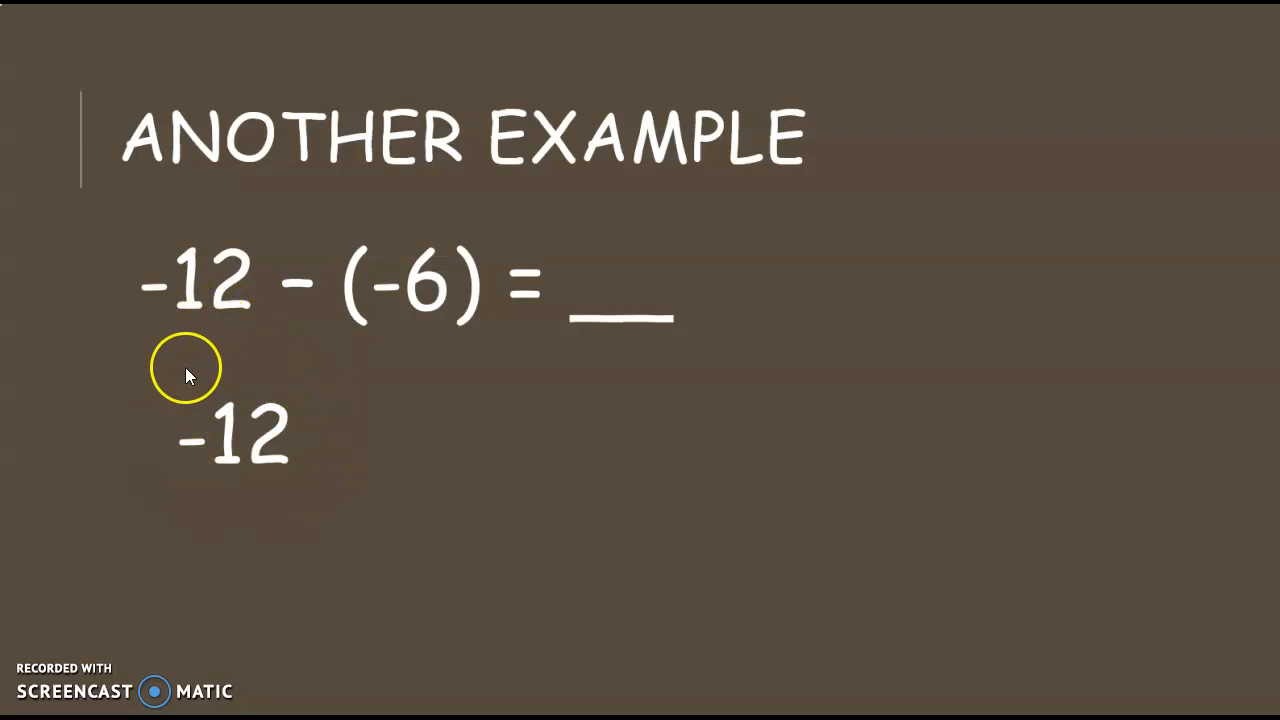
mouse_move(215, 315)
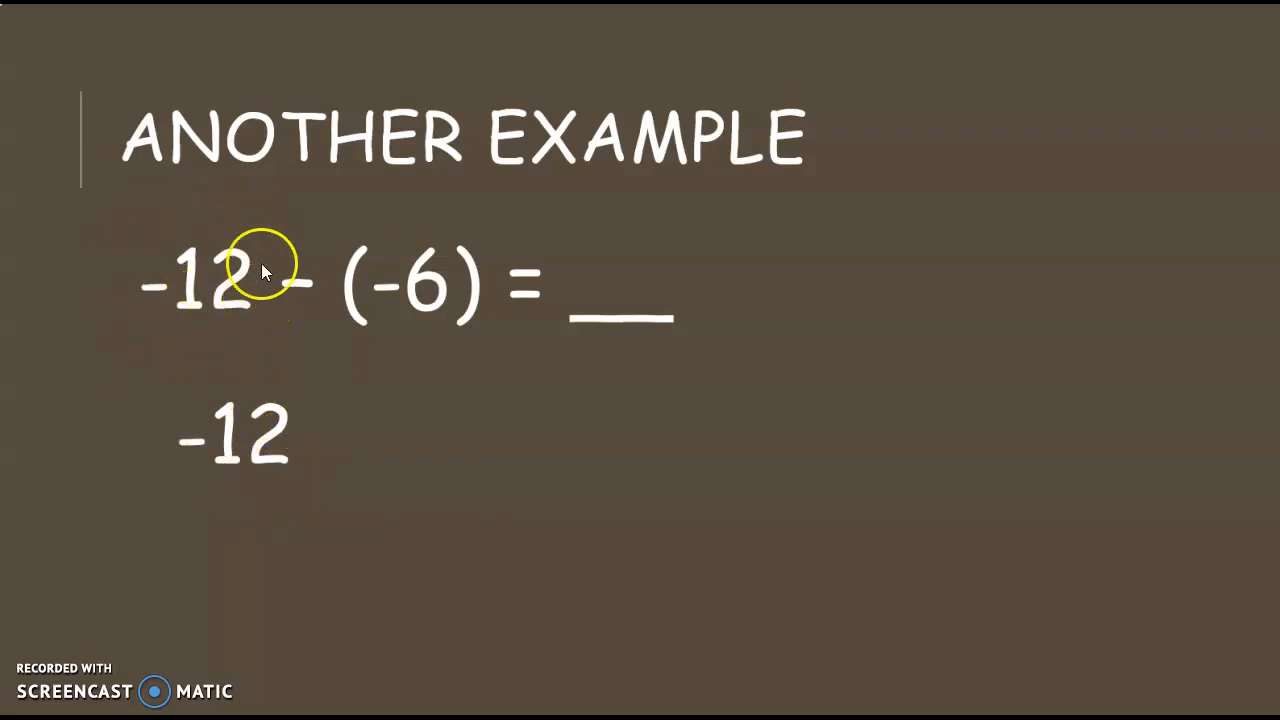
mouse_move(197, 328)
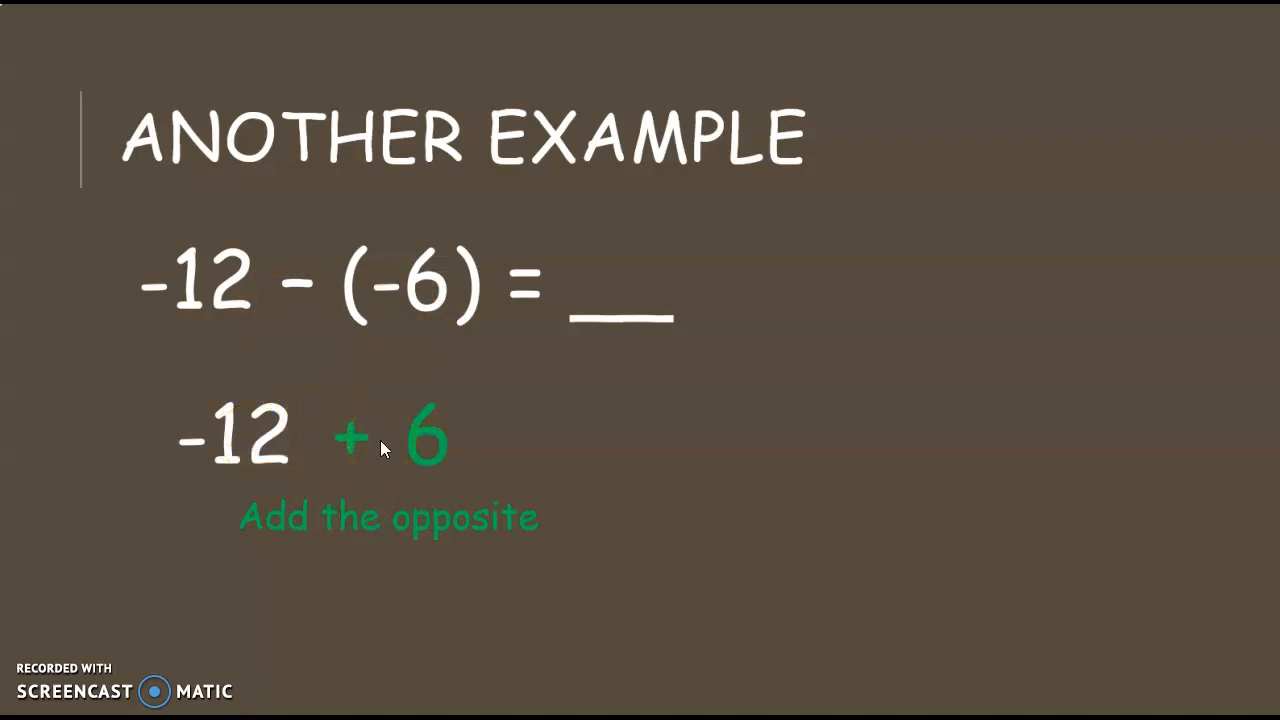
mouse_move(428, 475)
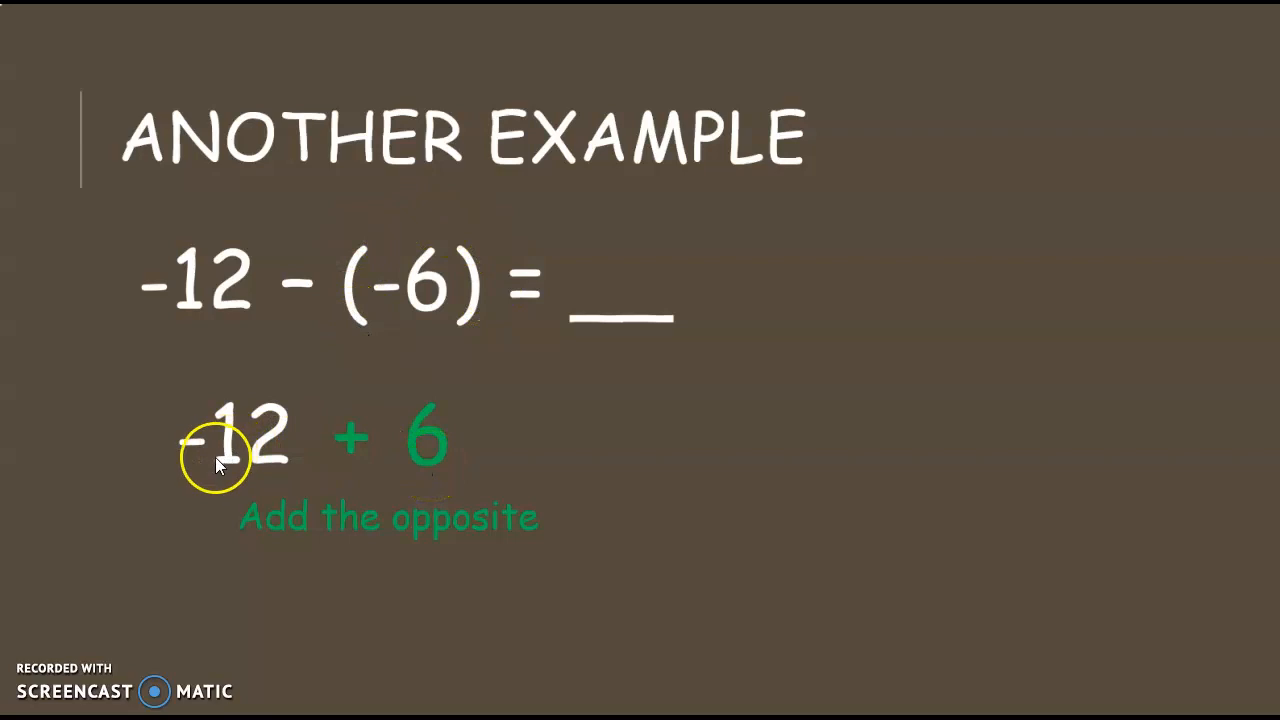
mouse_move(335, 455)
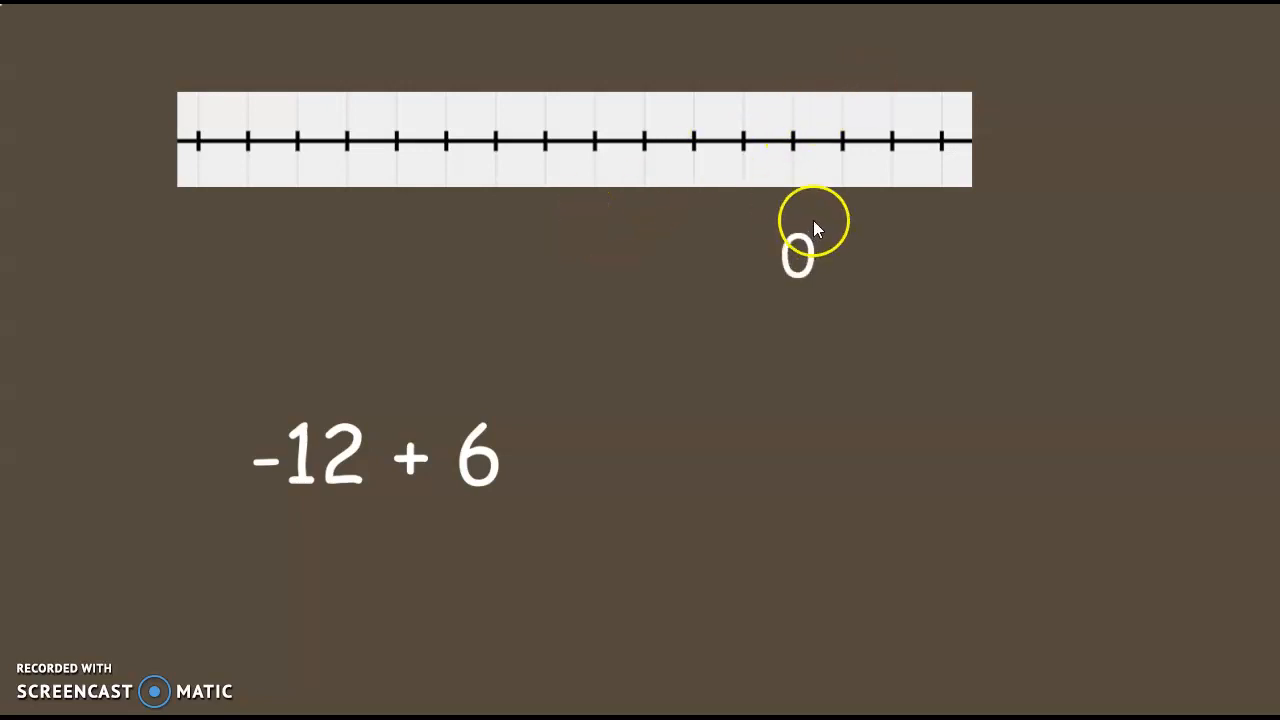
mouse_move(780, 225)
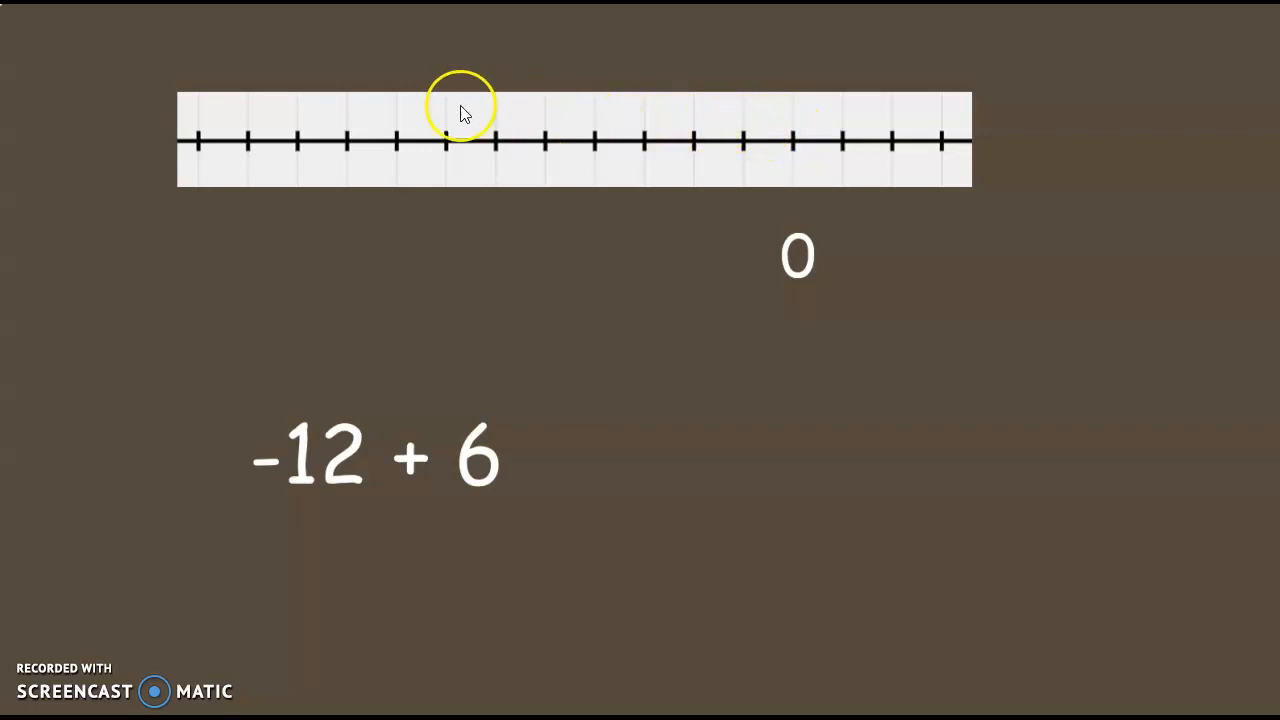
mouse_move(370, 495)
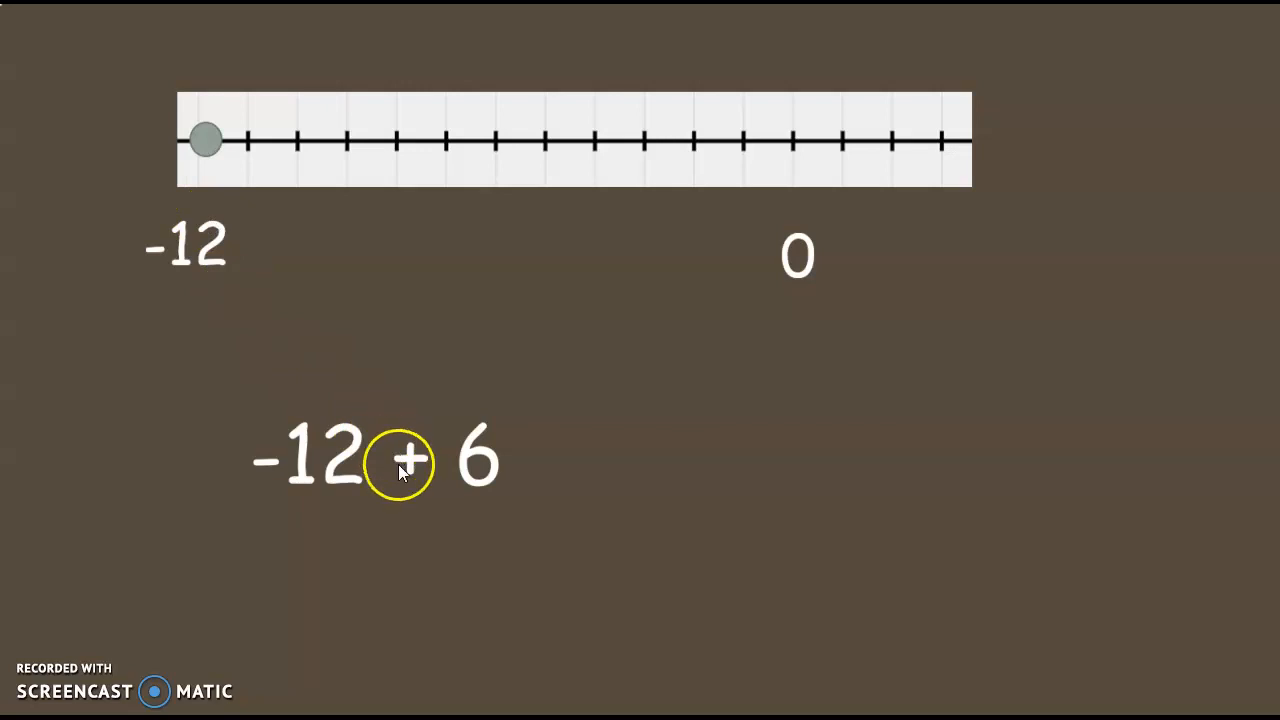
mouse_move(500, 445)
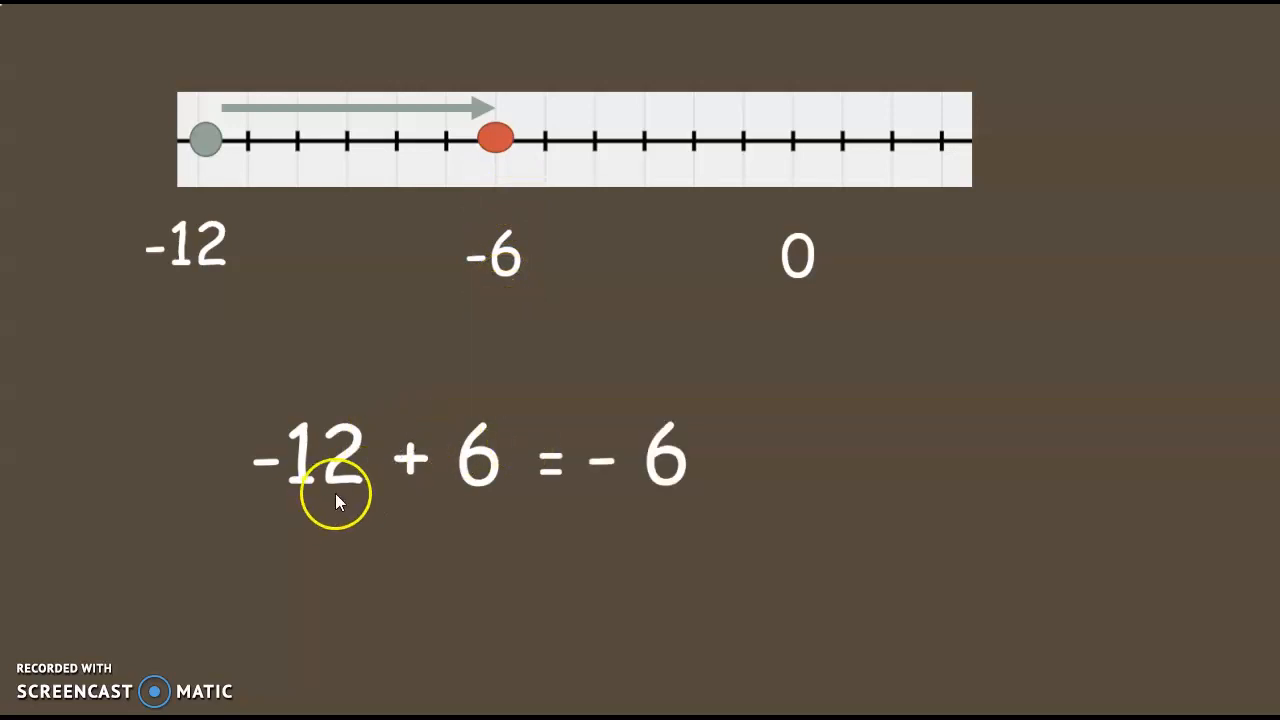
mouse_move(650, 470)
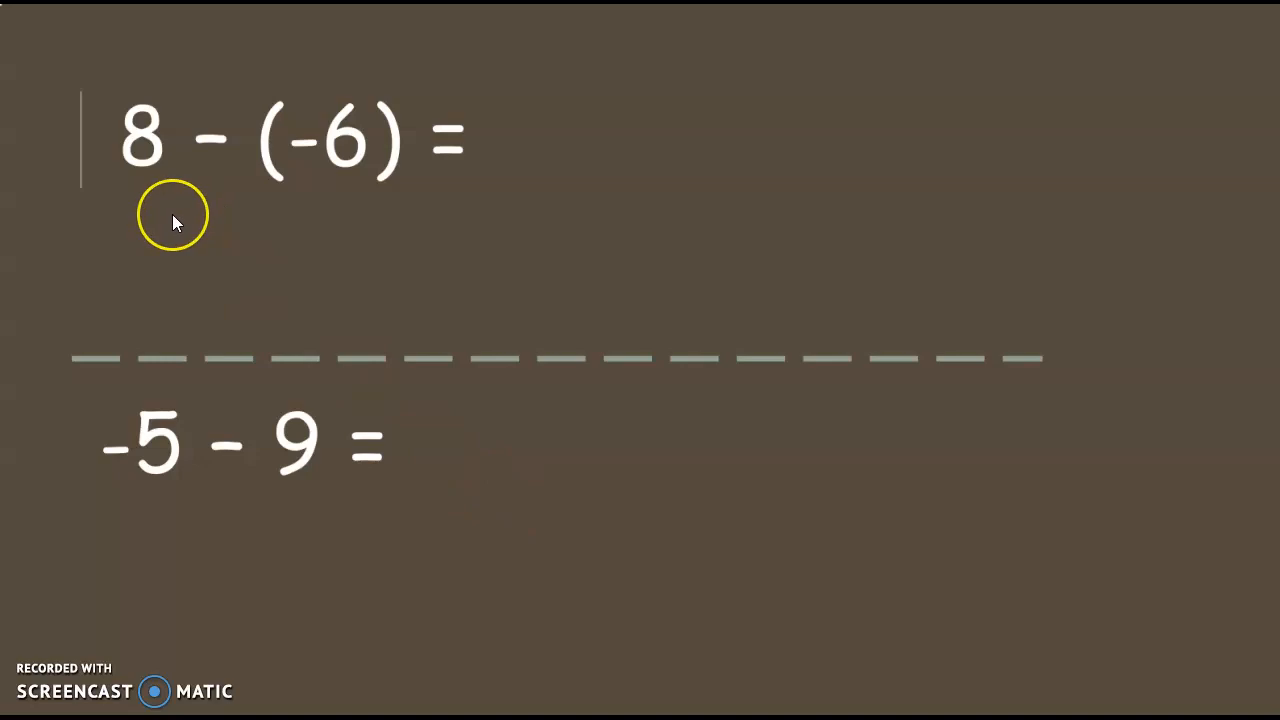
mouse_move(153, 160)
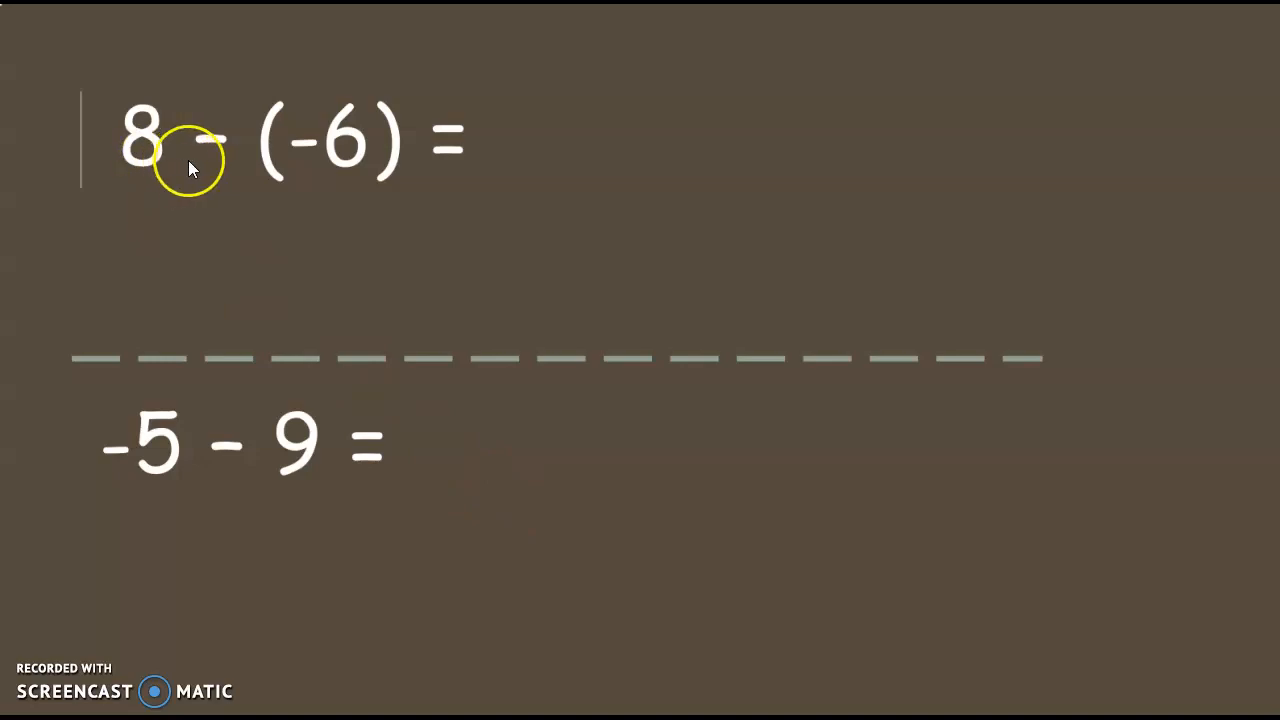
mouse_move(320, 165)
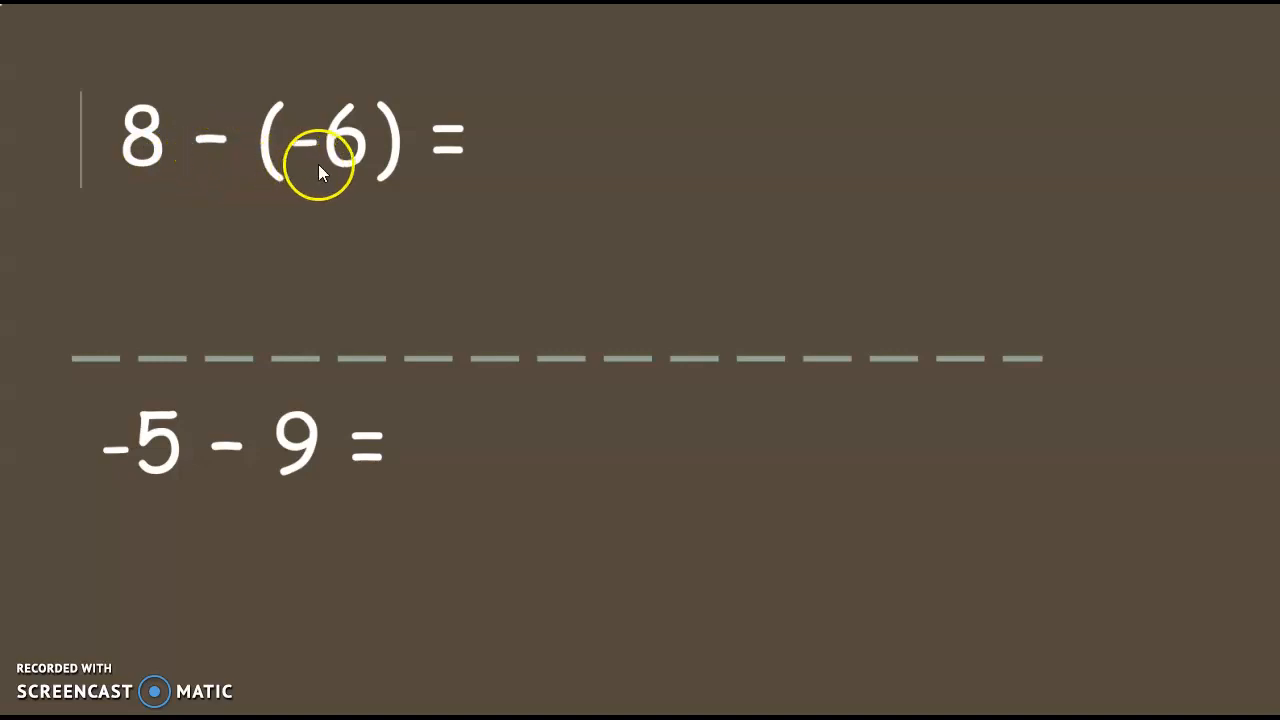
mouse_move(255, 220)
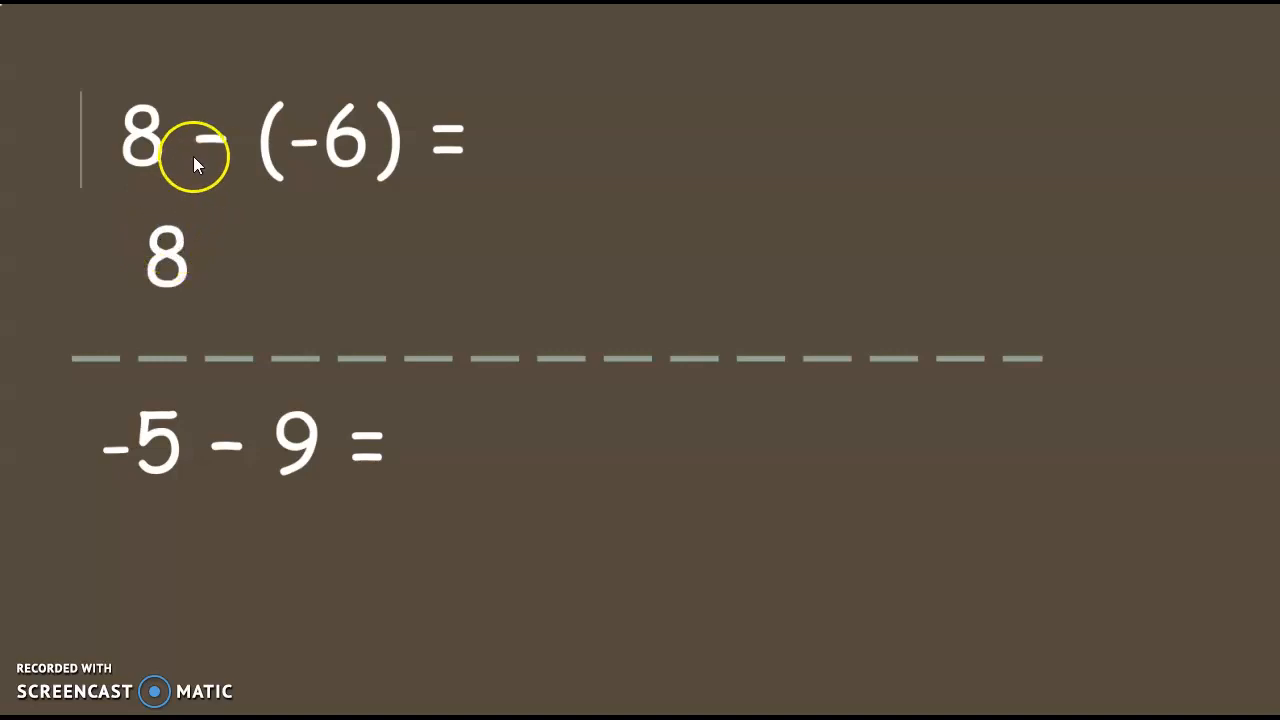
mouse_move(195, 150)
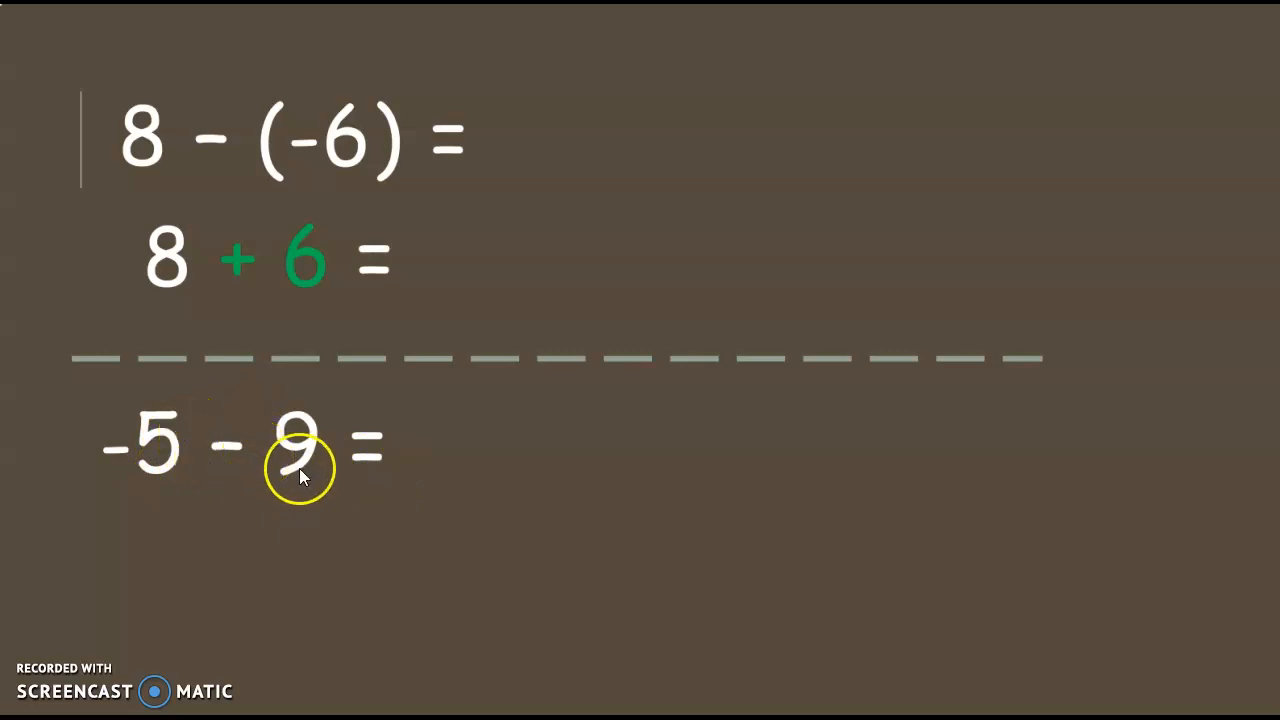
mouse_move(232, 500)
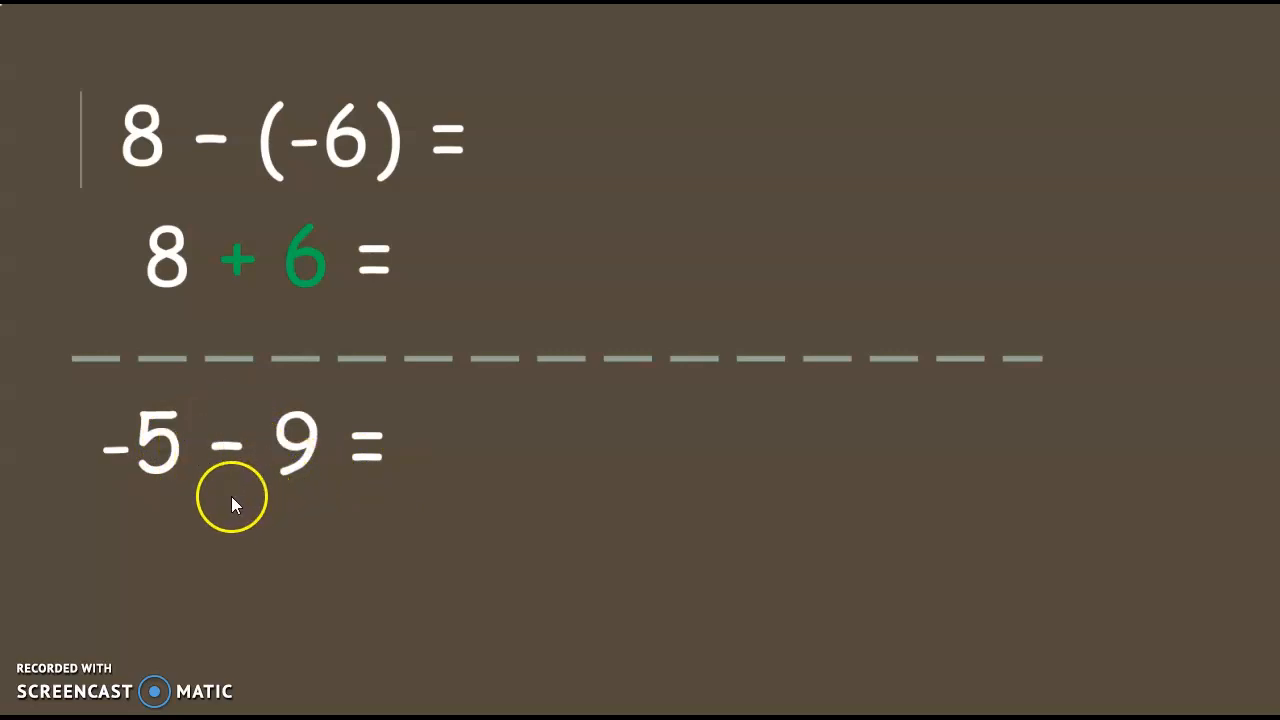
mouse_move(147, 538)
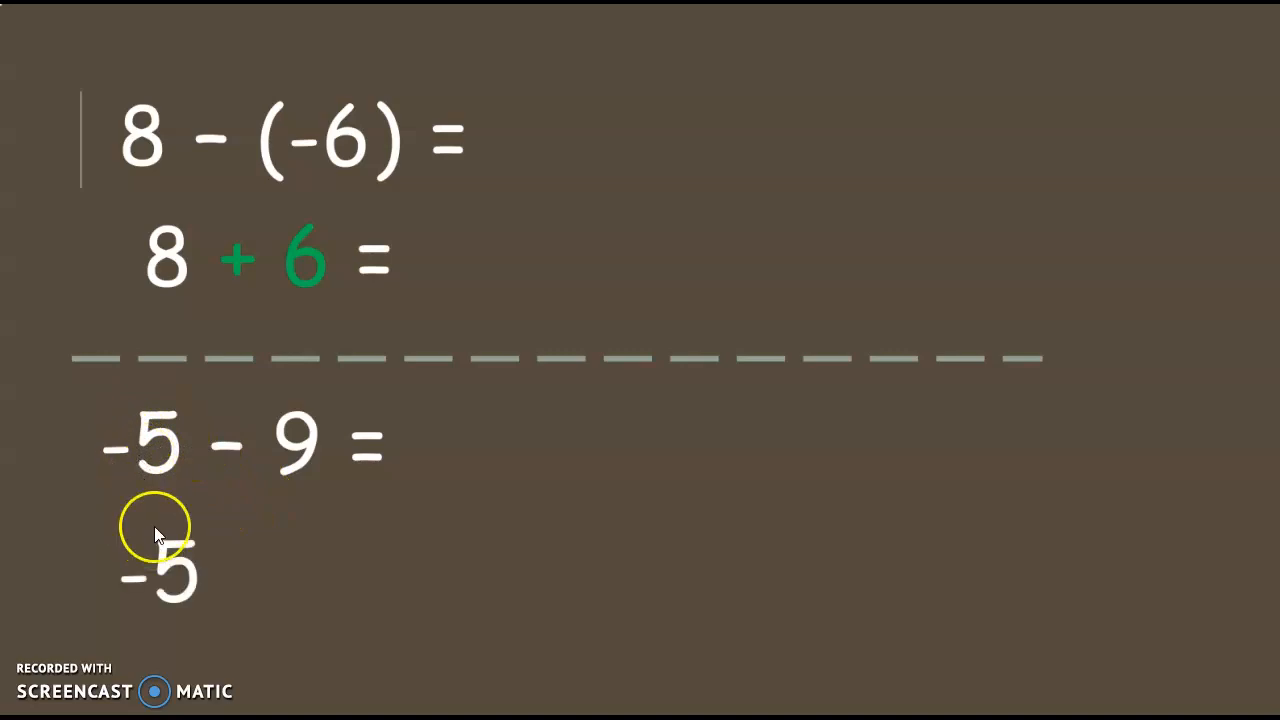
mouse_move(233, 457)
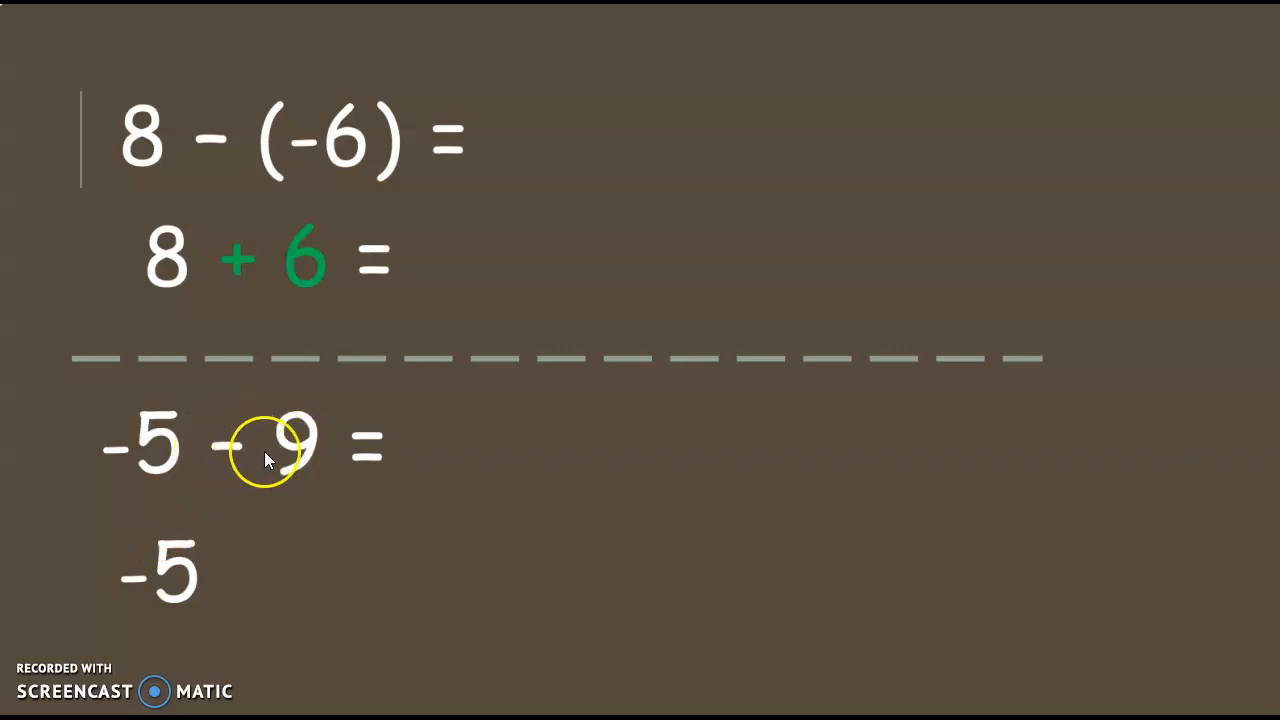
mouse_move(265, 445)
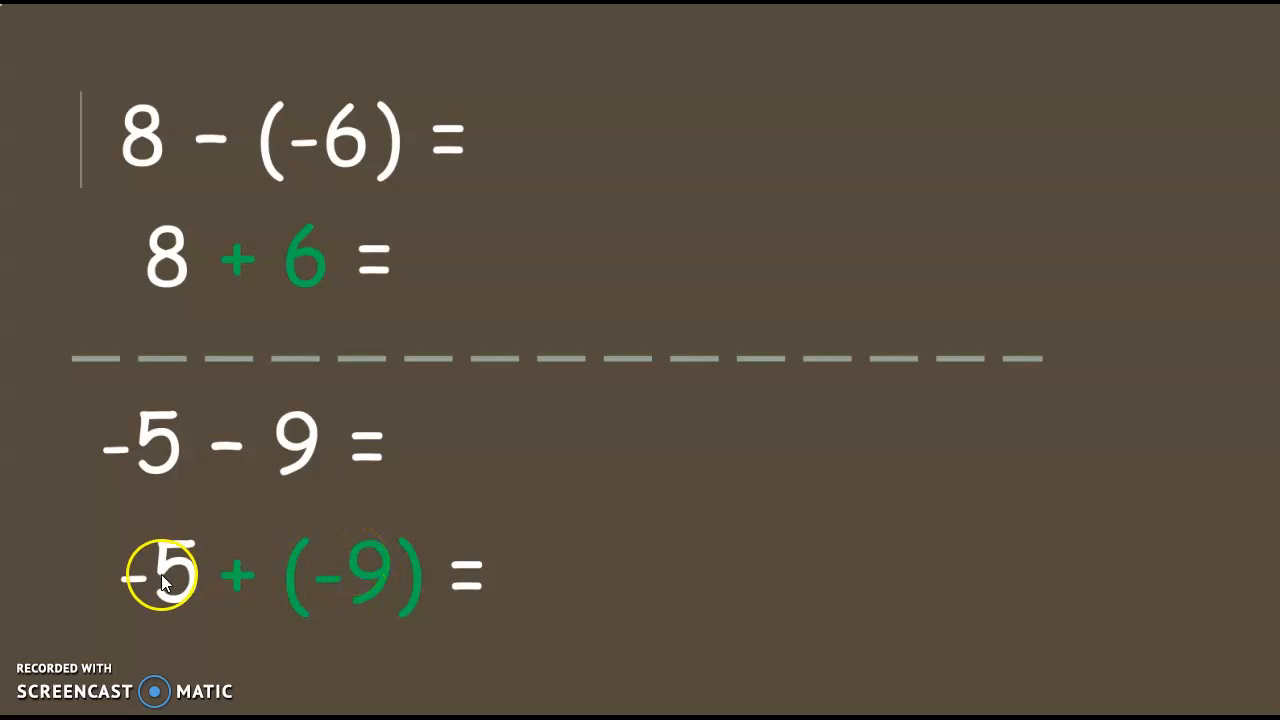
mouse_move(205, 540)
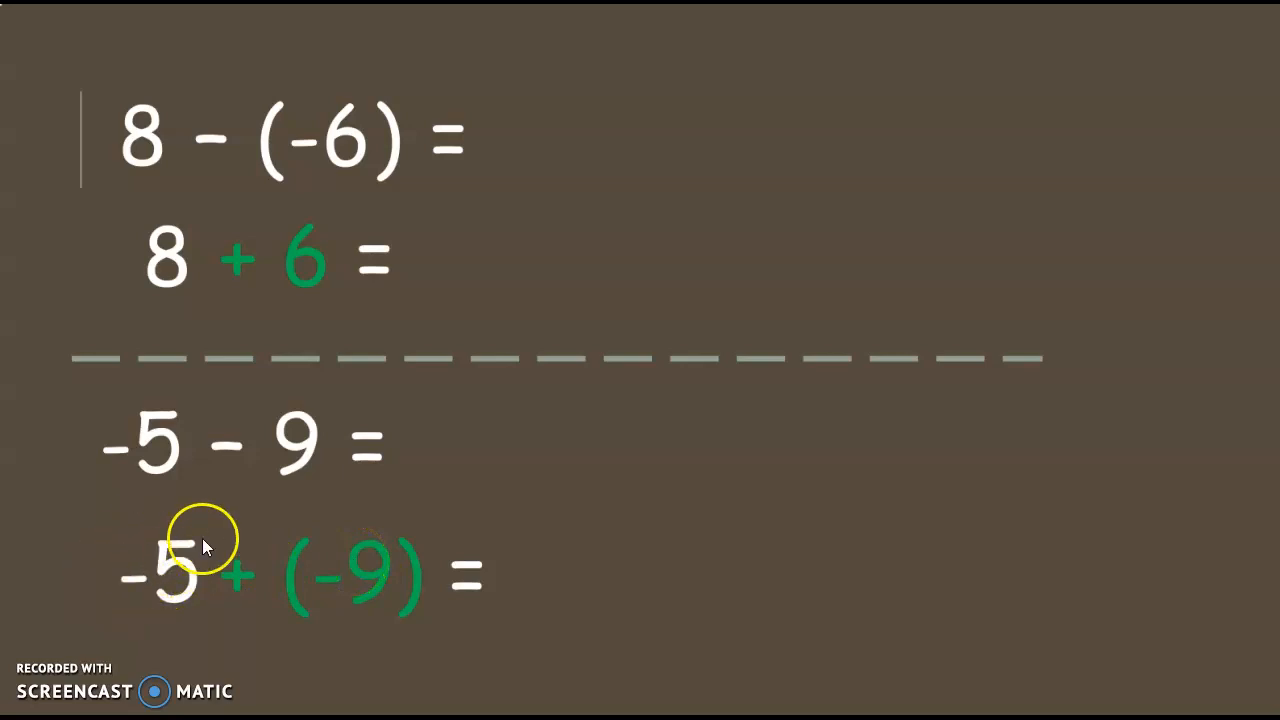